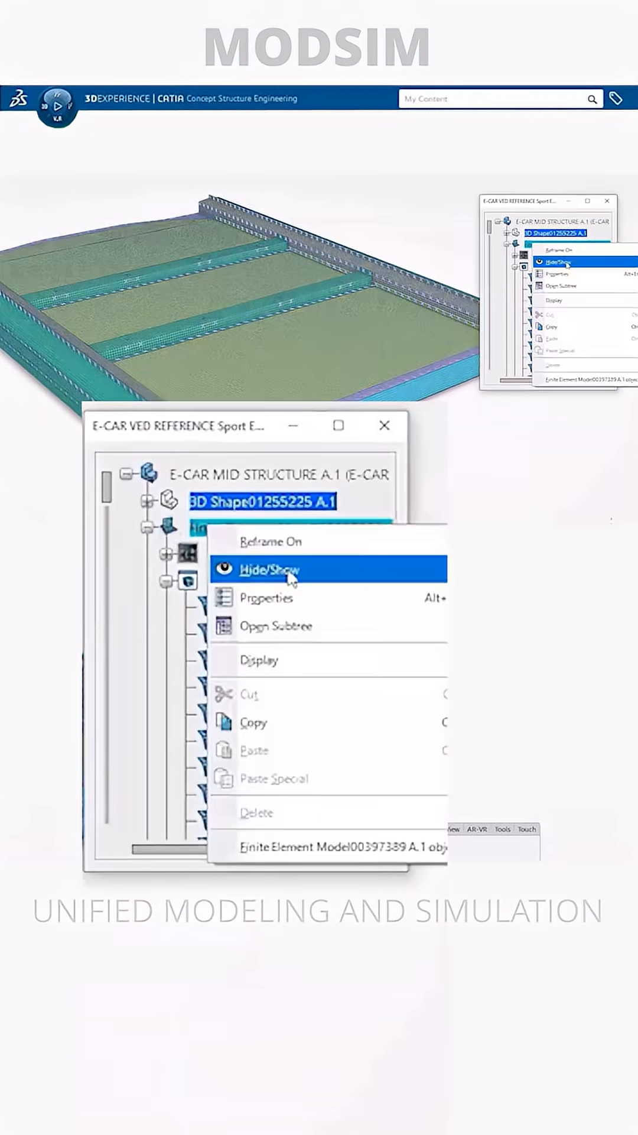
- Hide the finite element mesh to reveal the battery pack floor geometry
click(270, 570)
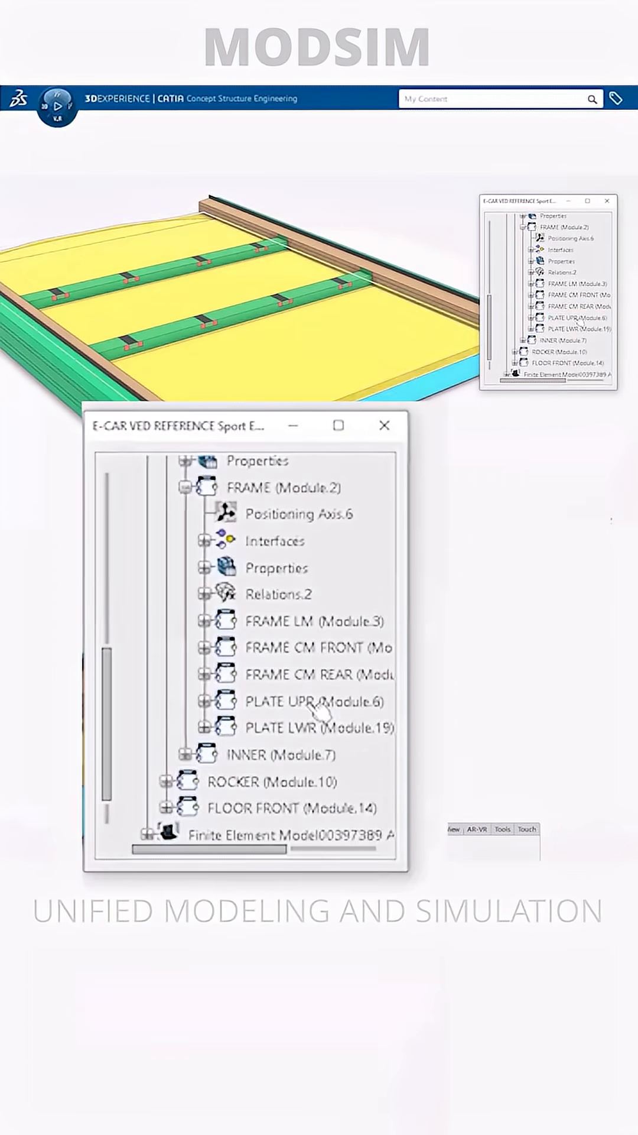
scroll(down, 3)
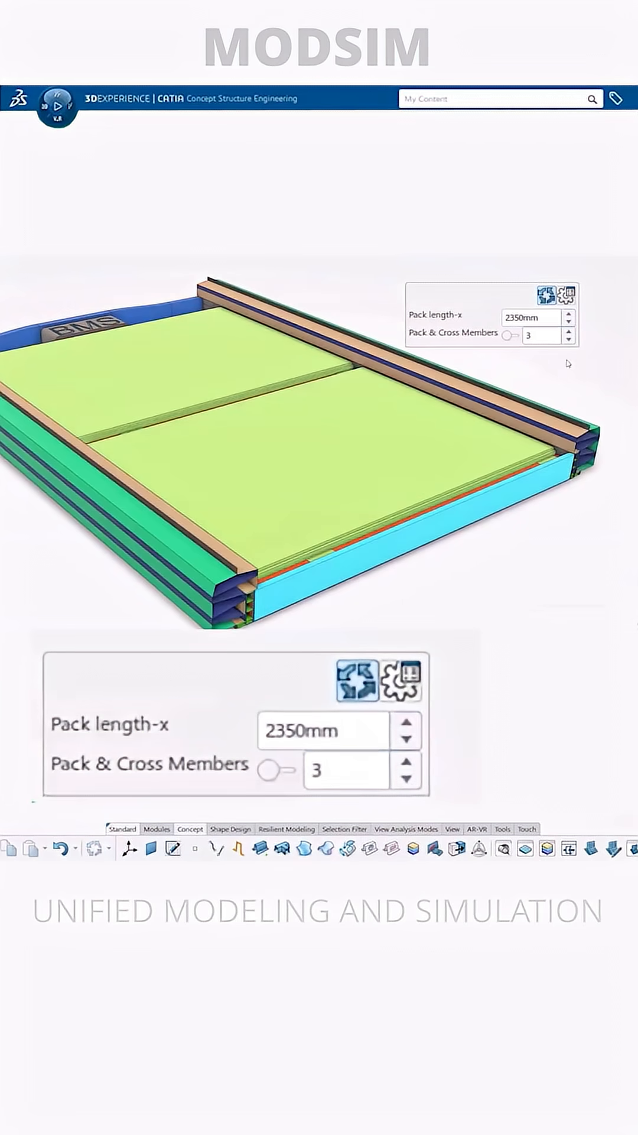
- Set Pack length-x to 2350mm with 3 cross members and update geometry and mesh
click(540, 335)
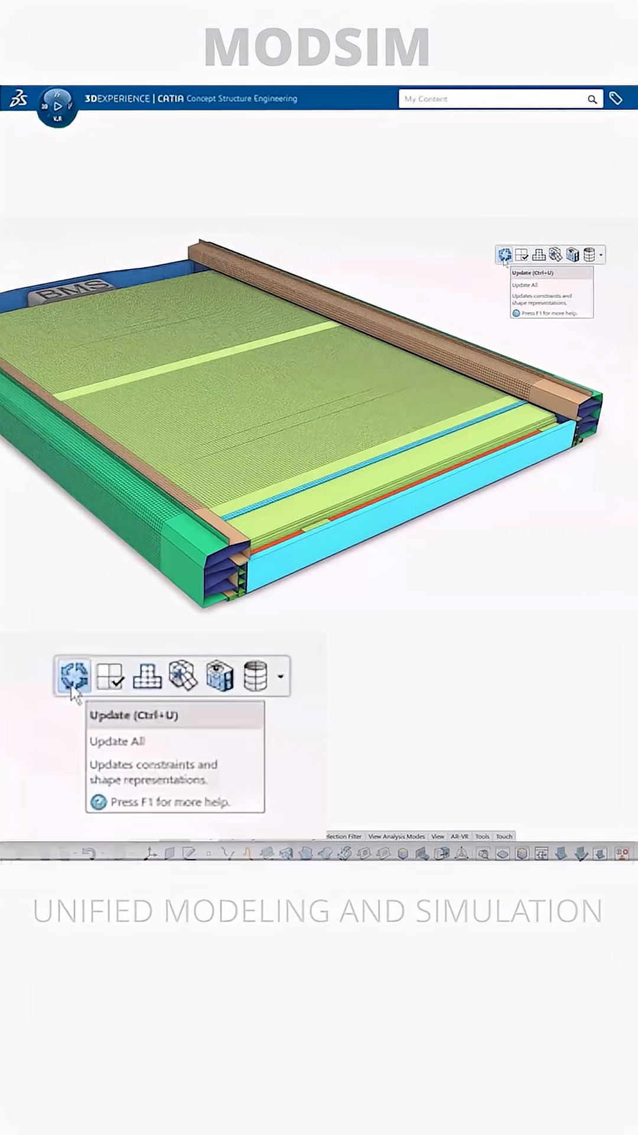
click(70, 676)
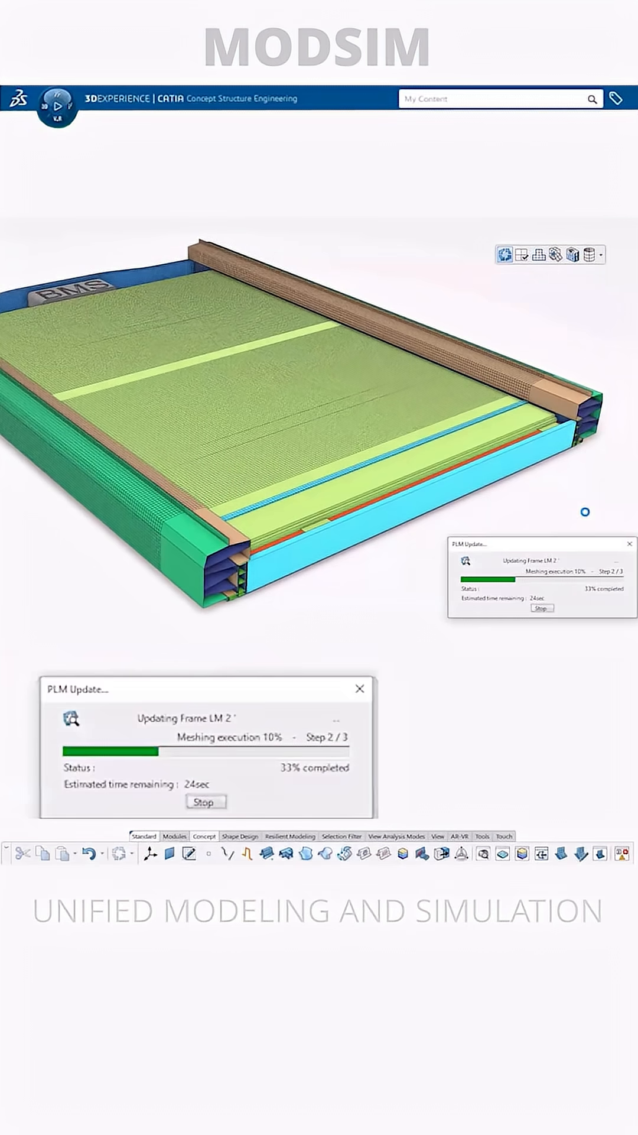